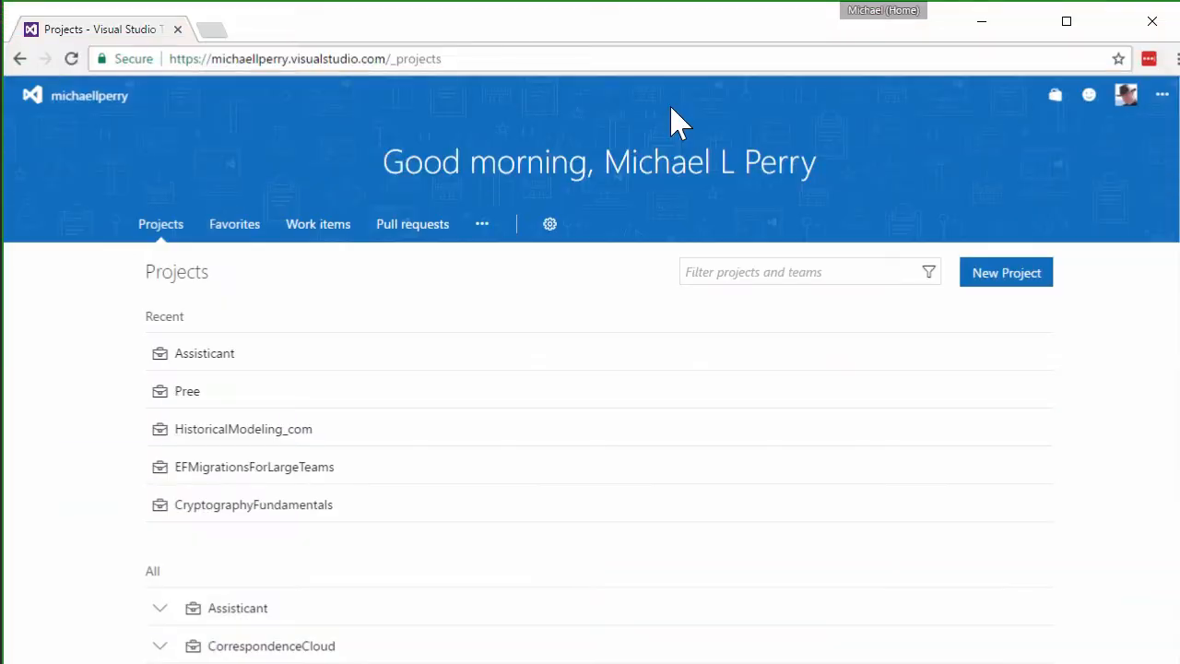
Start a new project and enter 'Globalmantic' as its name.
{"action": "left_click", "coordinate": [1004, 273]}
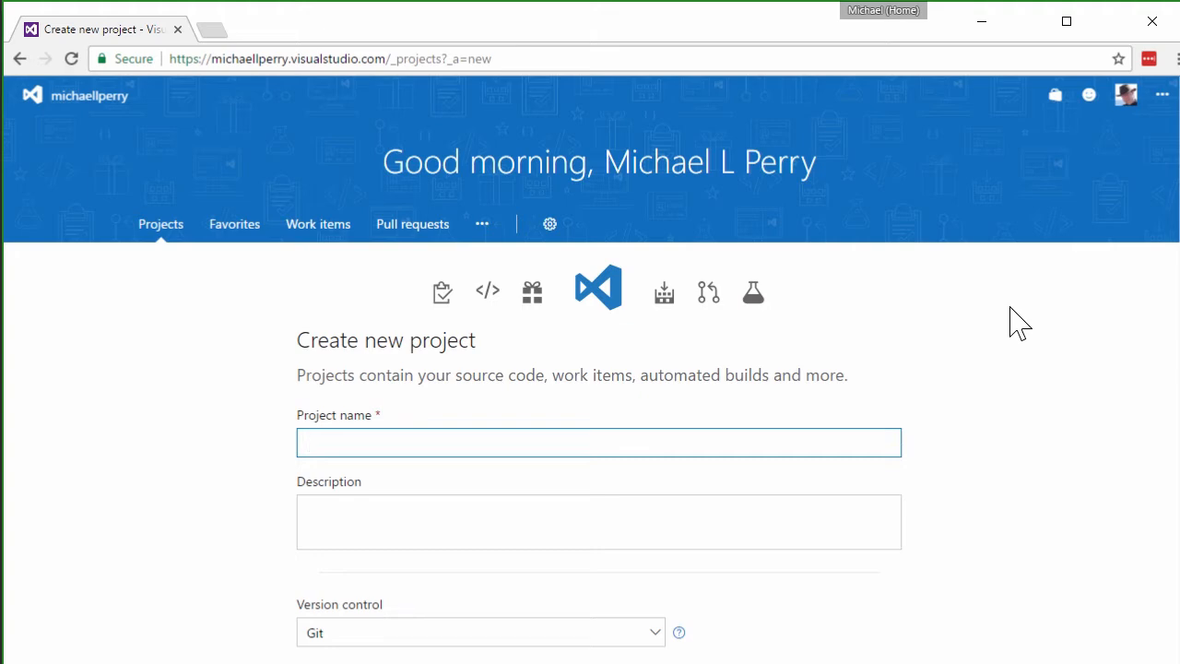
{"action": "type", "text": "Globalmantic"}
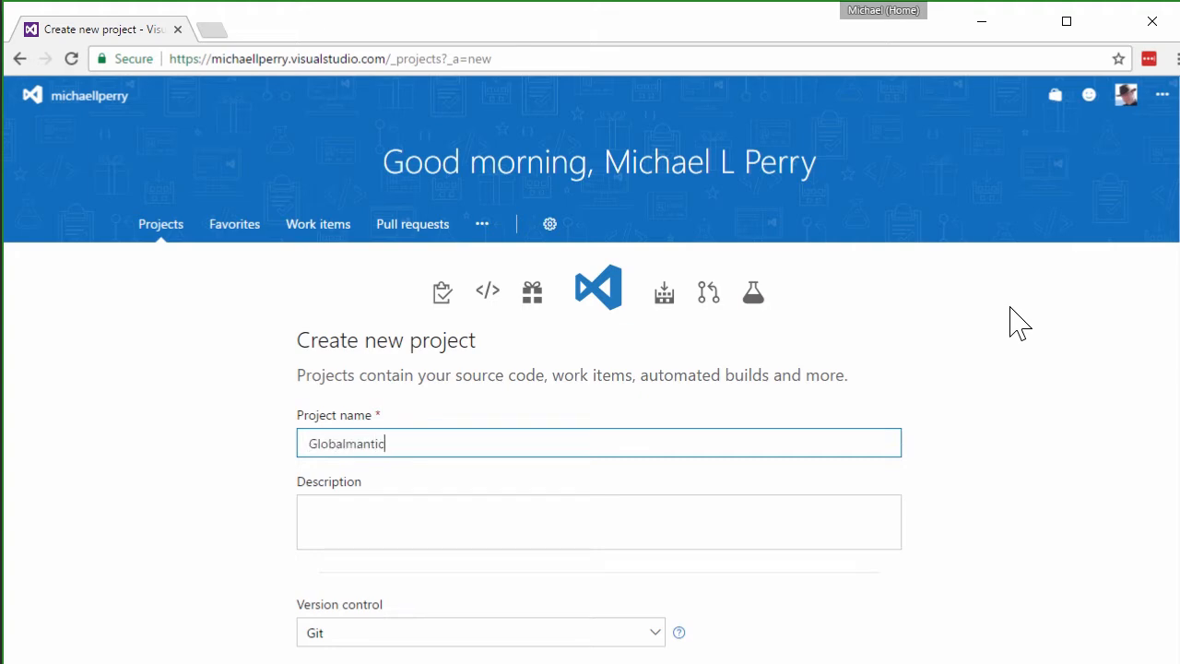